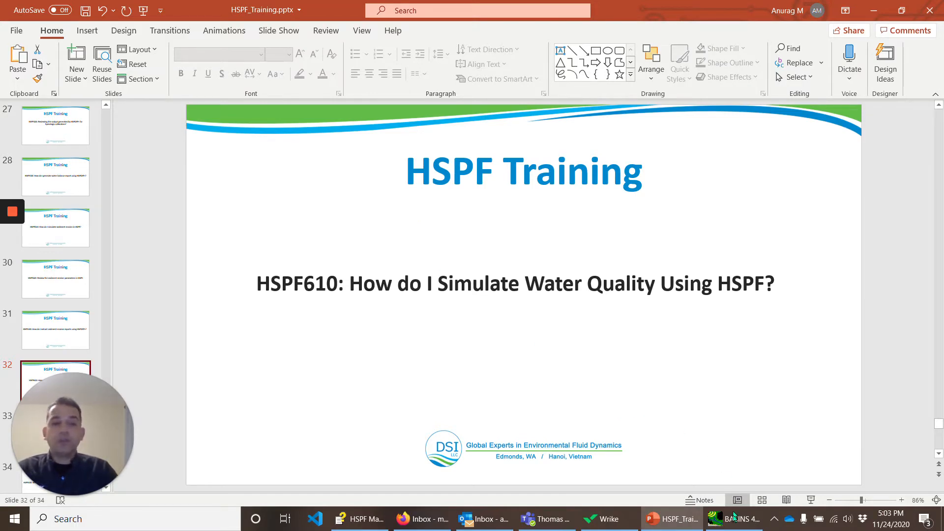
Switch from the PowerPoint slideshow to the BASINS Snake watershed project.
click(733, 518)
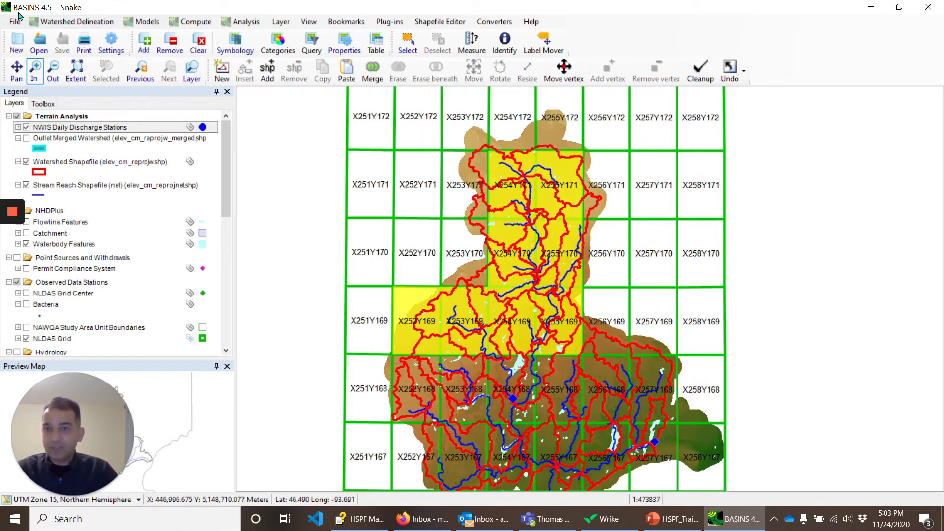
mouse_move(569, 138)
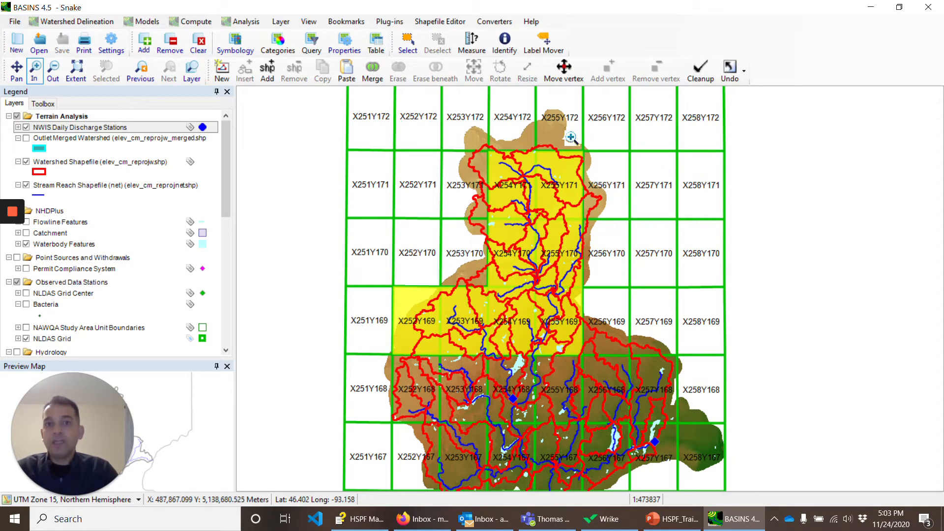
mouse_move(635, 175)
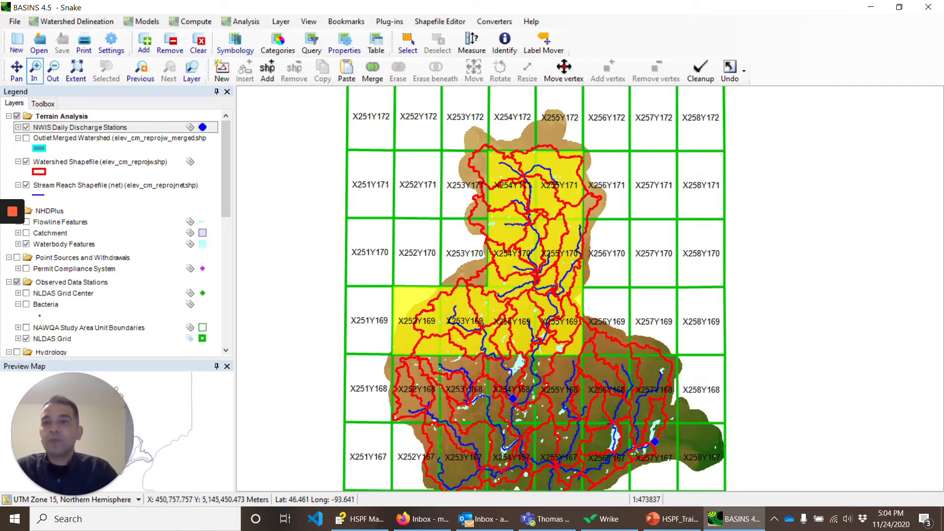
click(14, 21)
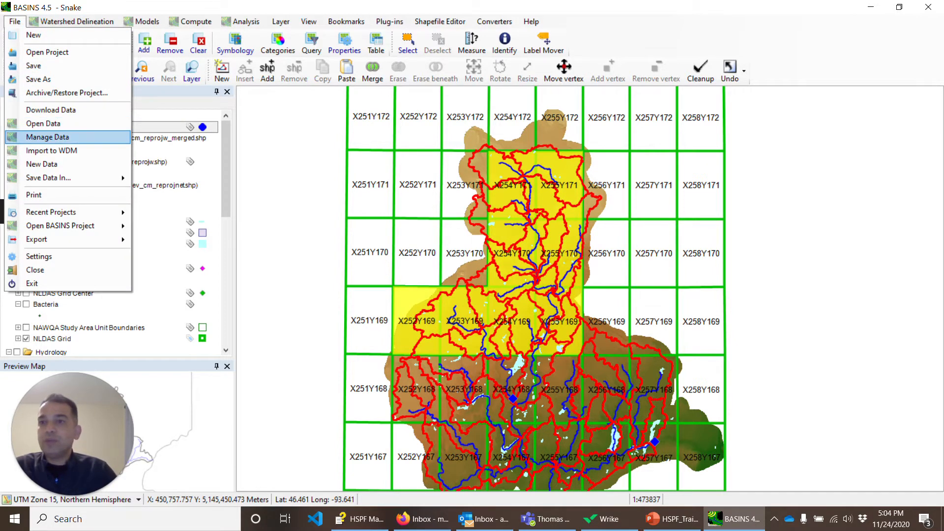
click(47, 136)
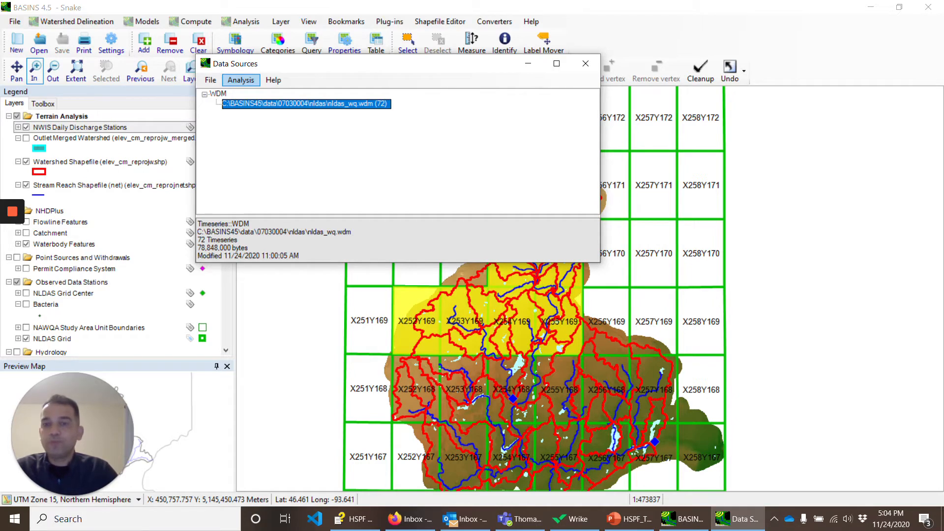
click(240, 80)
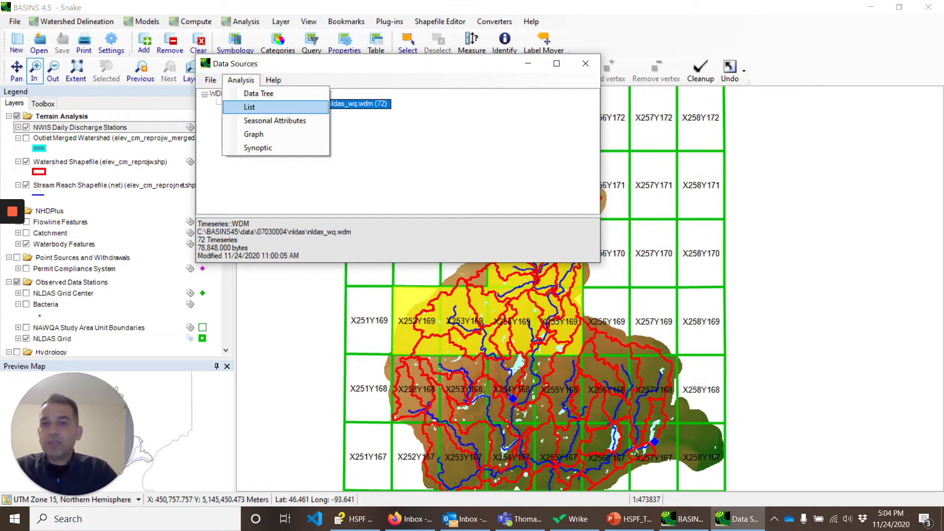
click(248, 106)
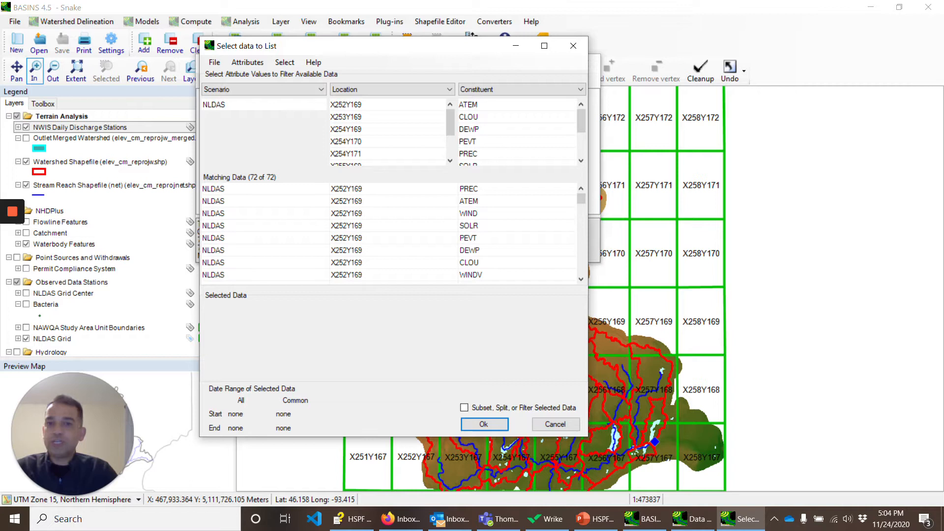
scroll(down, 3)
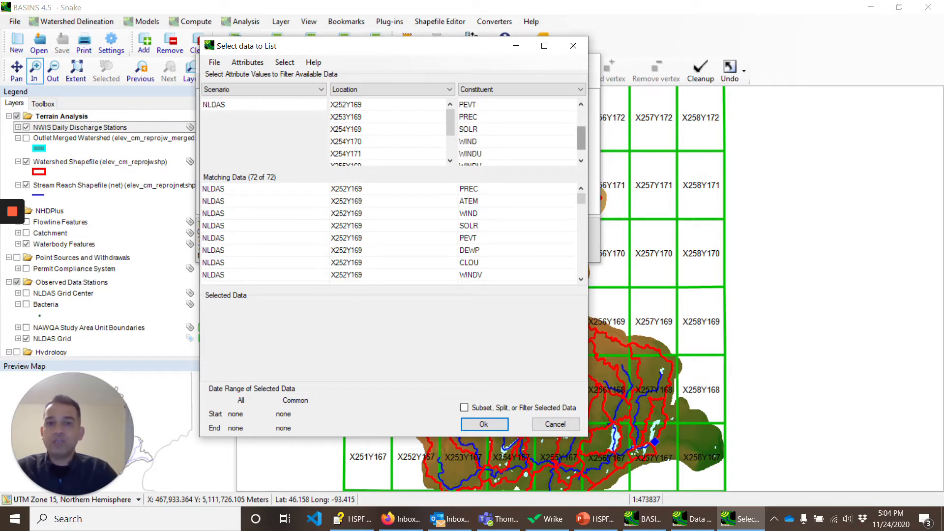
scroll(down, 3)
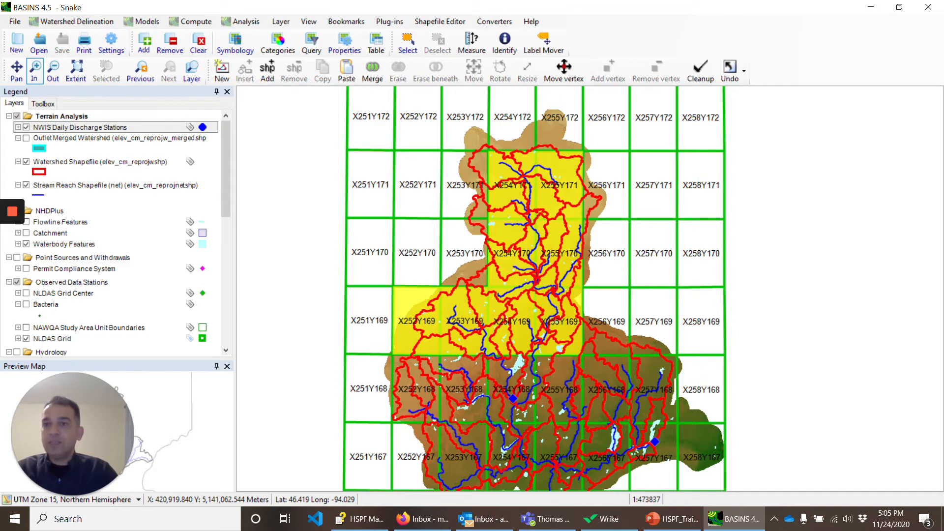
right_click(78, 161)
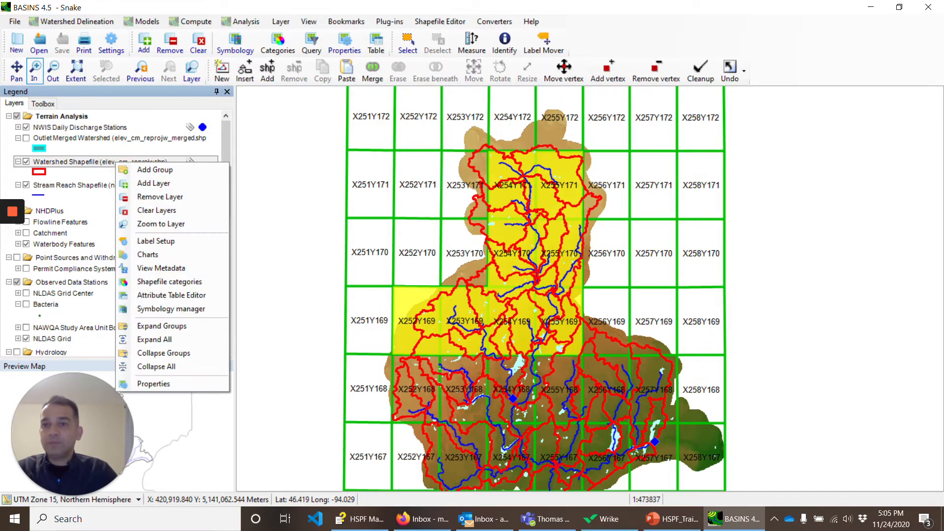
click(156, 365)
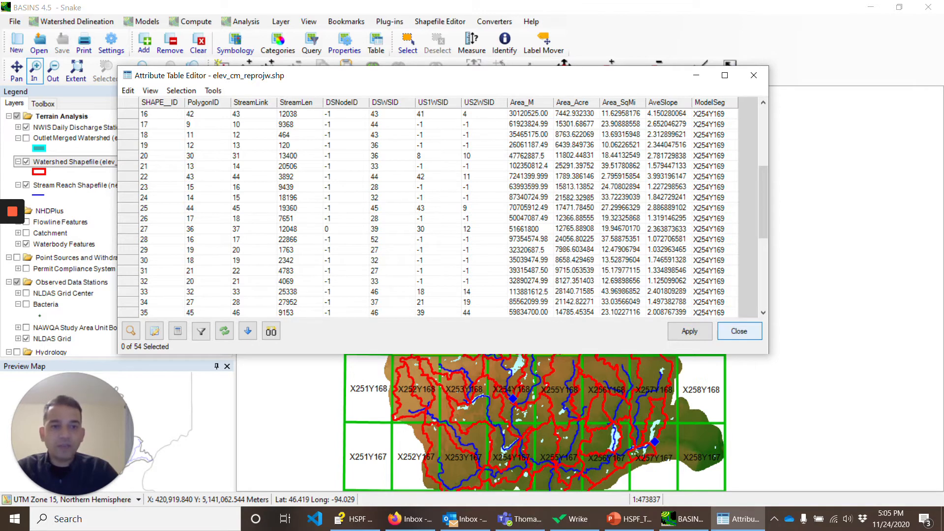
click(738, 331)
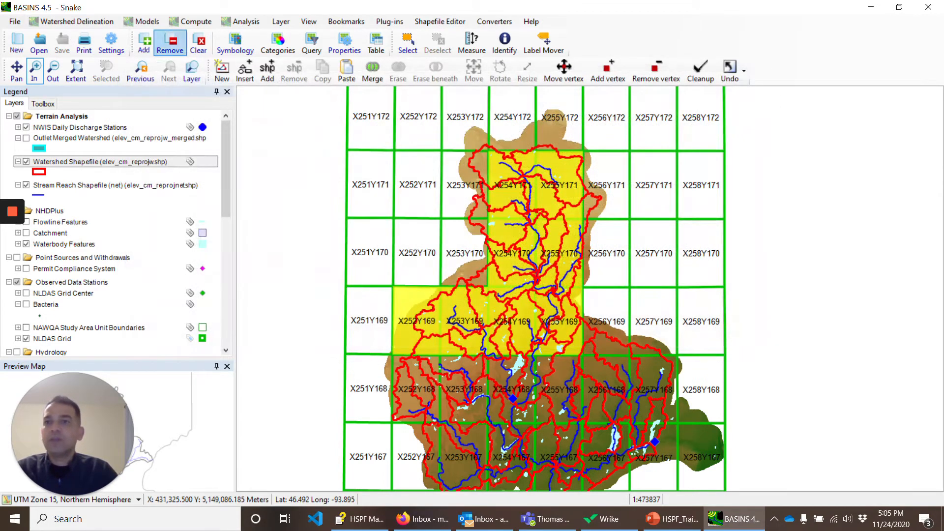
Start an HSPF project named Snake_wq with NLCD Grid land use.
click(147, 20)
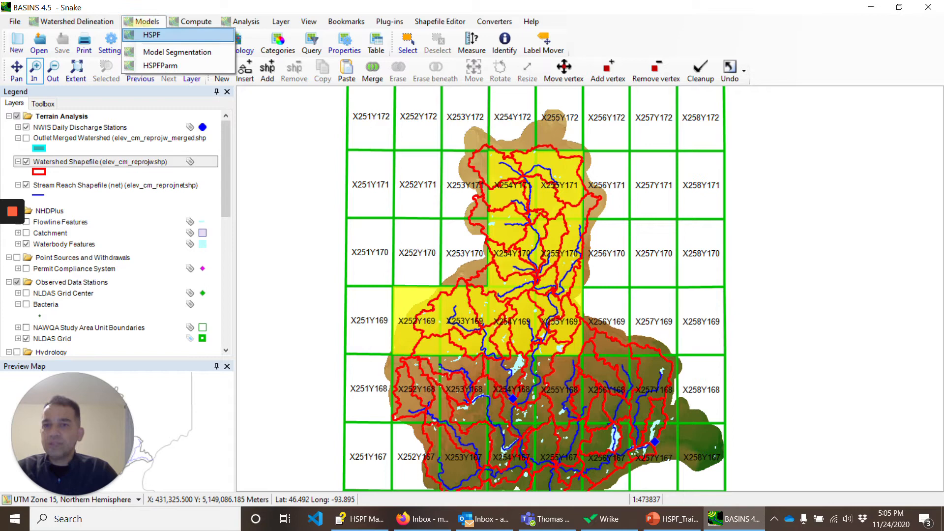
click(149, 34)
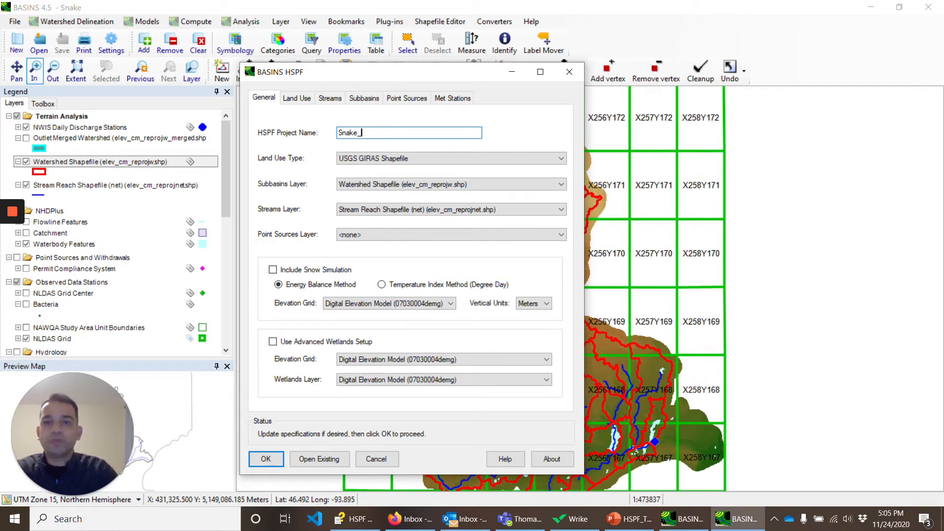
text(wq)
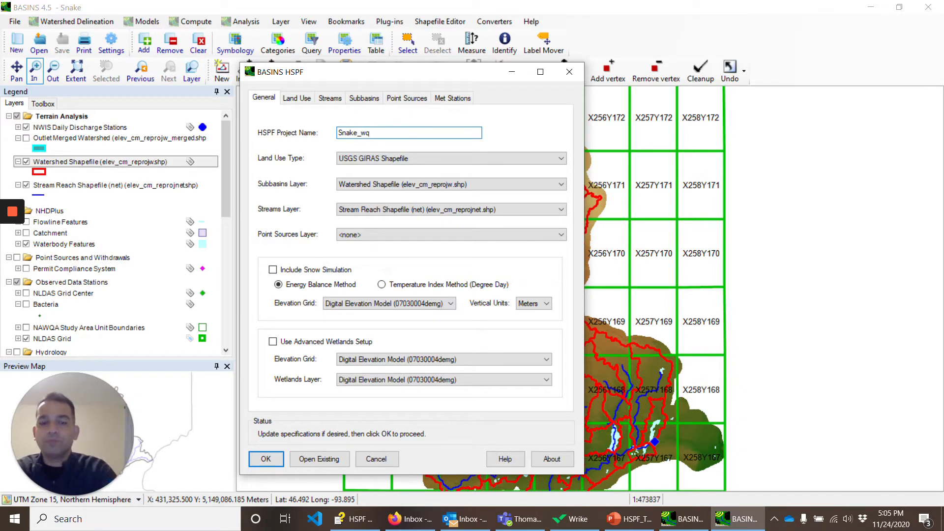
click(408, 133)
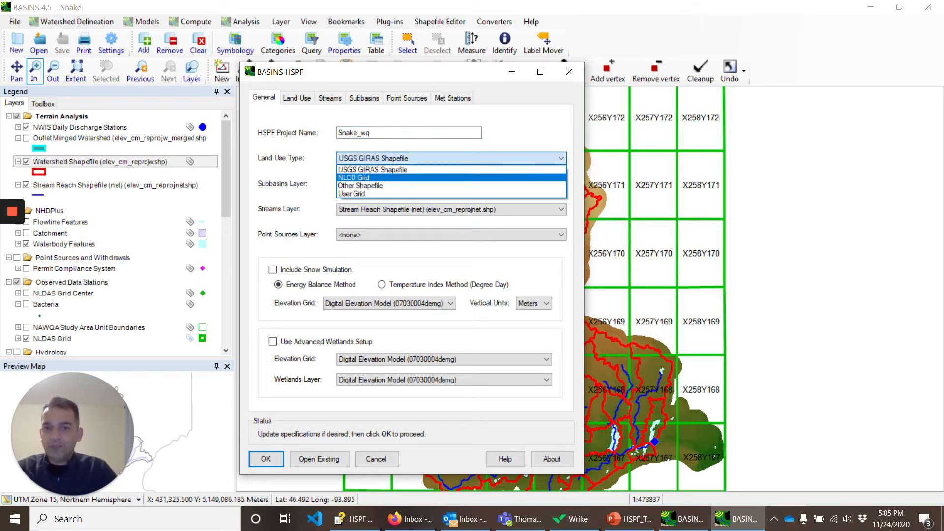
click(353, 178)
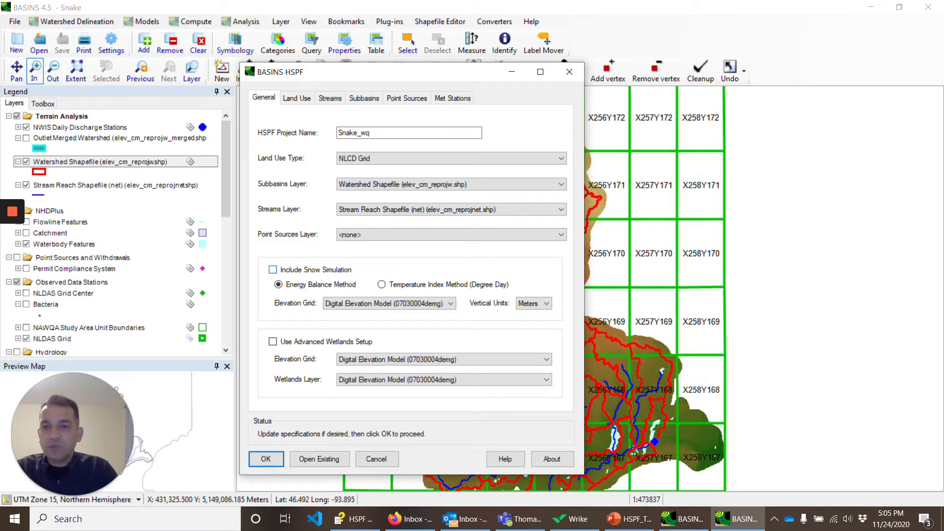
Include snow simulation with its elevation grid and review the NLCD land use classes.
click(272, 269)
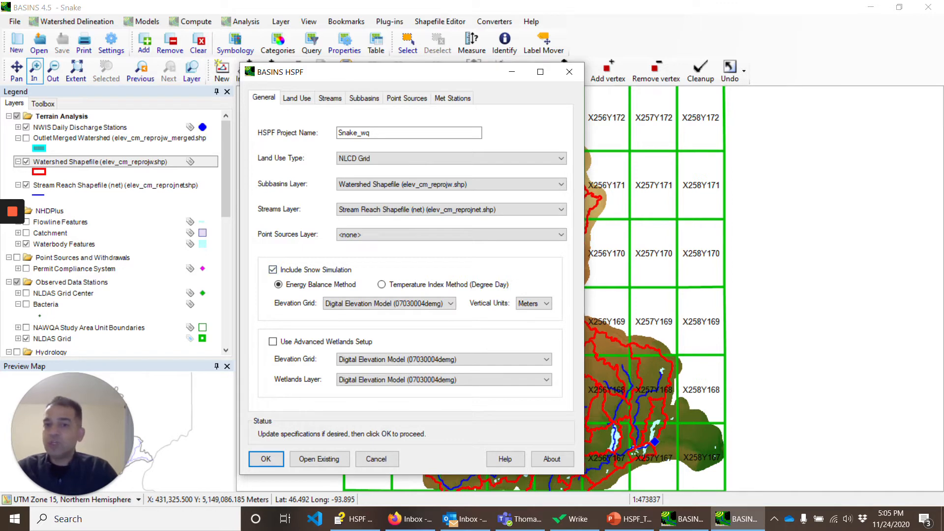
click(387, 302)
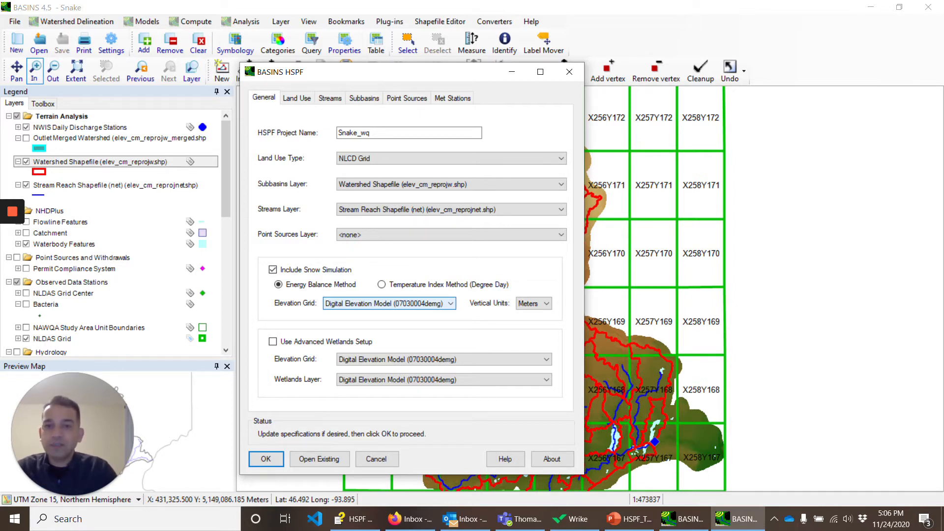
click(296, 98)
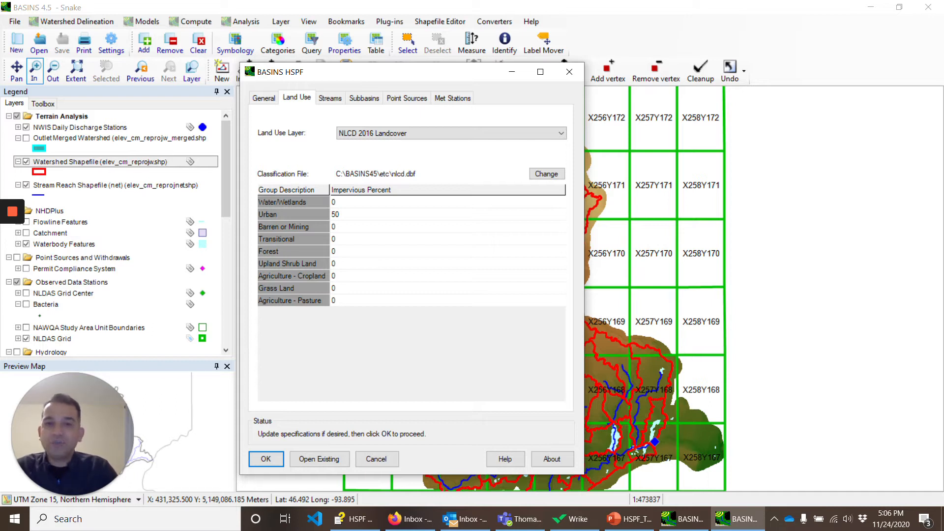
Review the Streams, Subbasins and Met Stations settings with their NLDAS assignments.
click(329, 98)
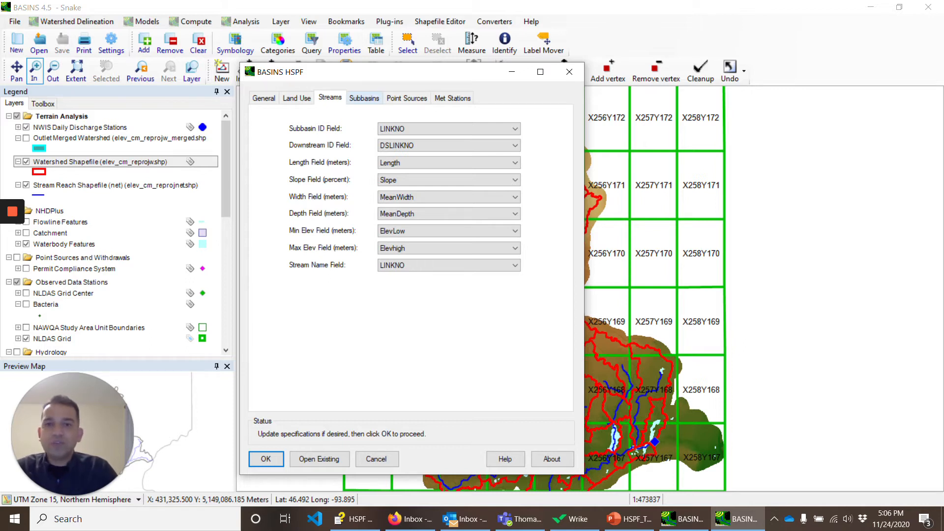
click(363, 97)
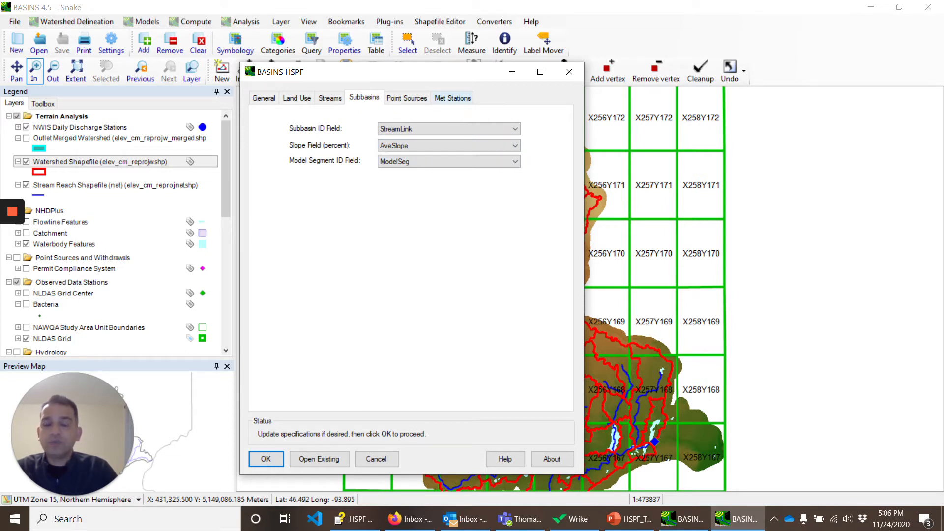
click(452, 98)
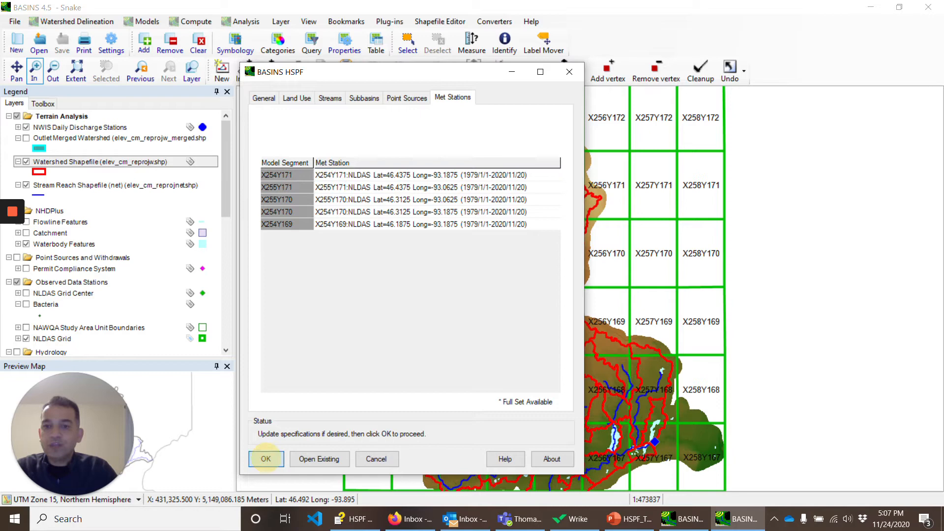
Build the Snake_wq HSPF project, overwriting the existing one.
click(265, 459)
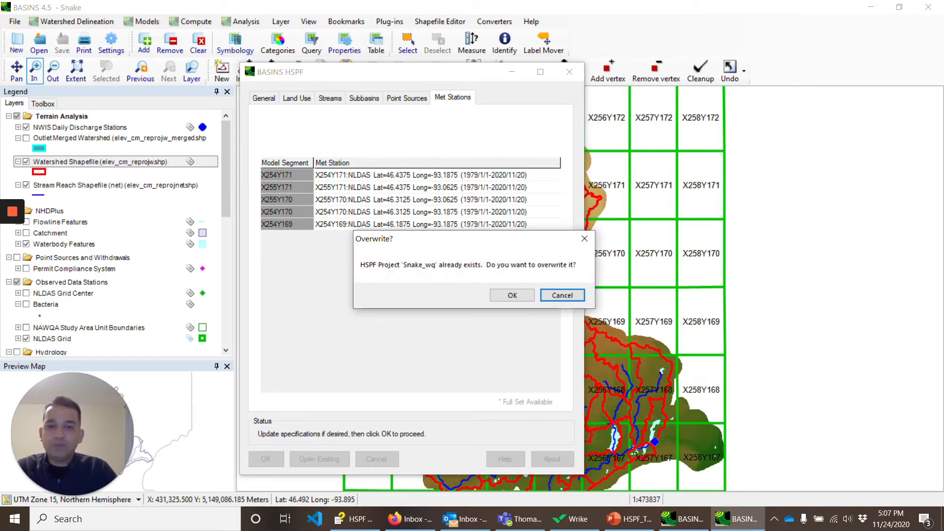
click(512, 294)
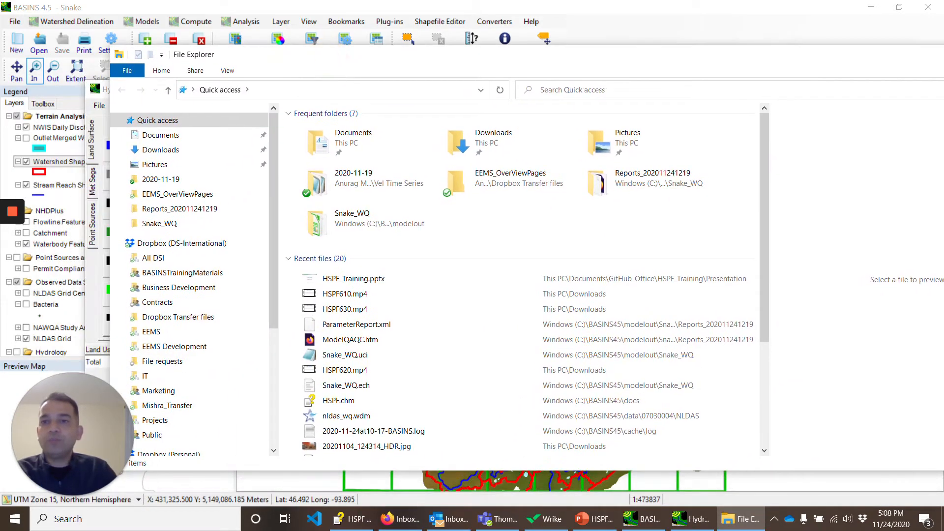
Browse to the Snake_WQ folder and open Snake_WQ.uci in Visual Studio Code.
text(c)
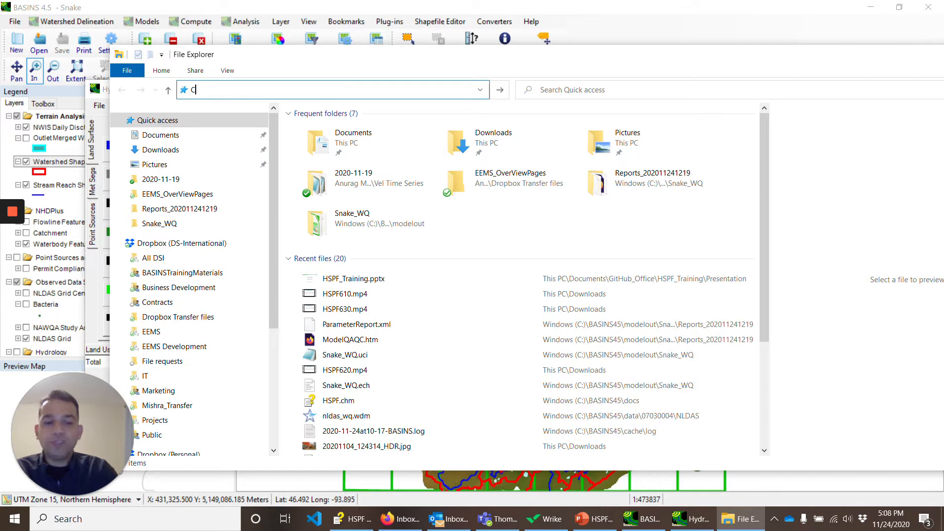
text(:)
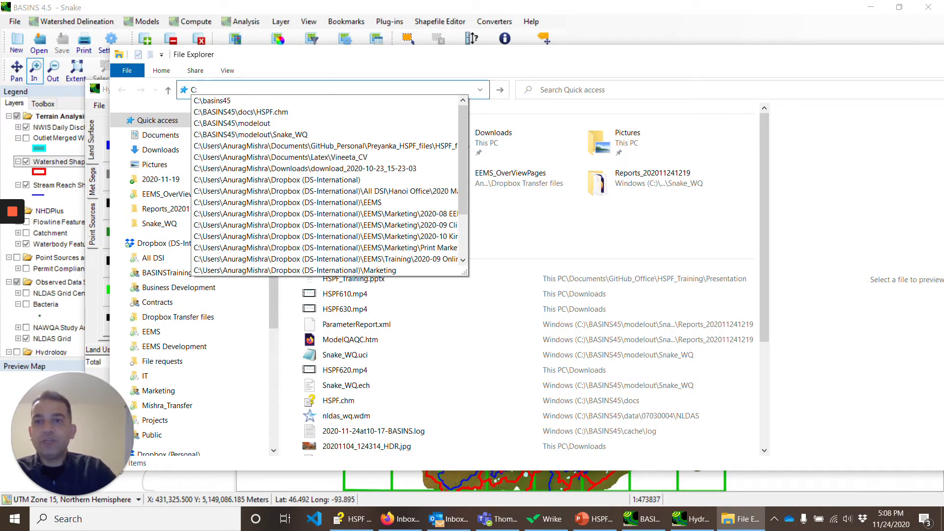
click(239, 123)
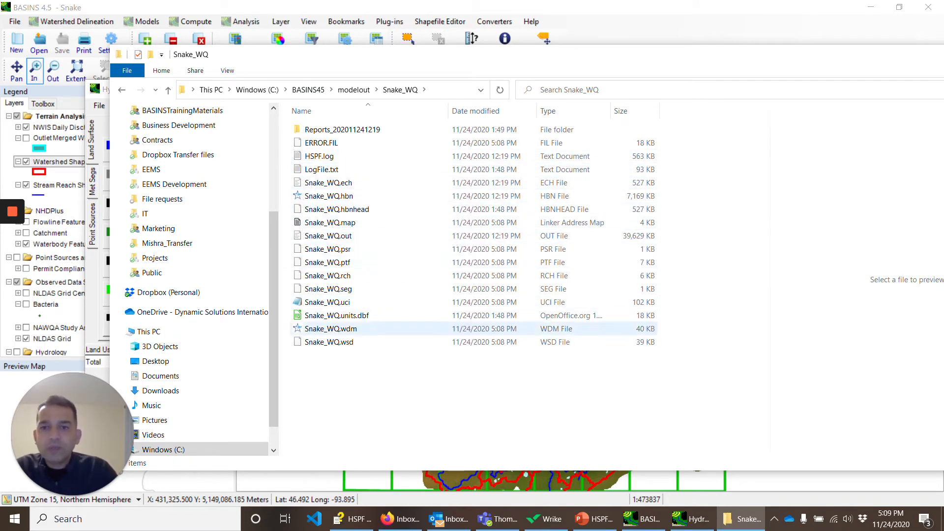
click(330, 302)
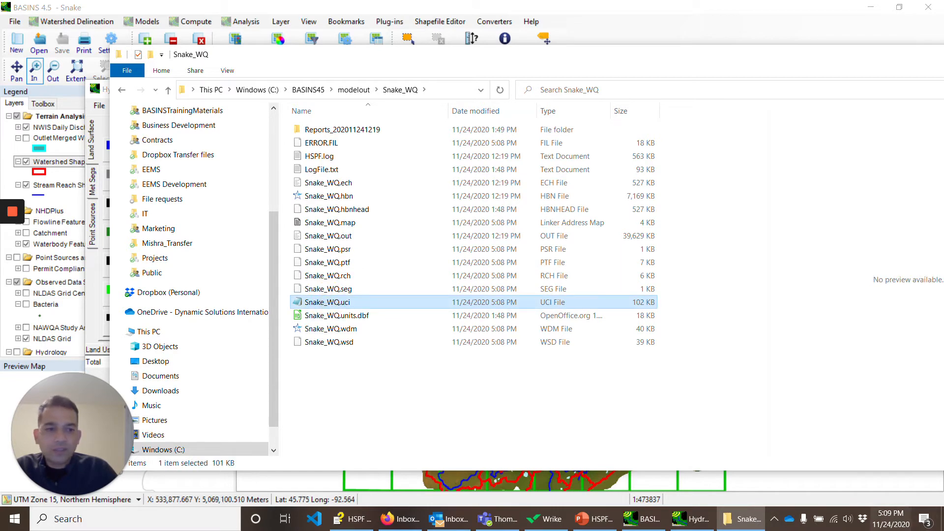
right_click(329, 302)
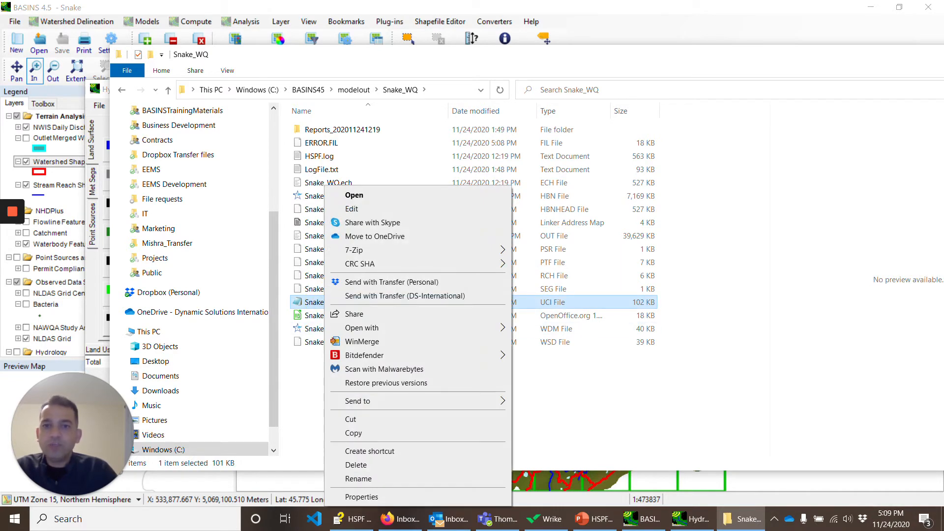
click(362, 327)
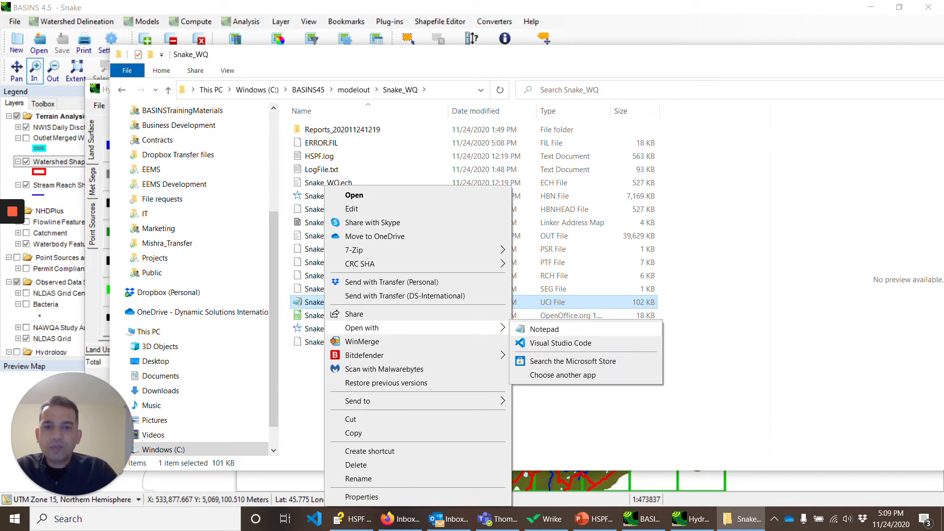
click(558, 342)
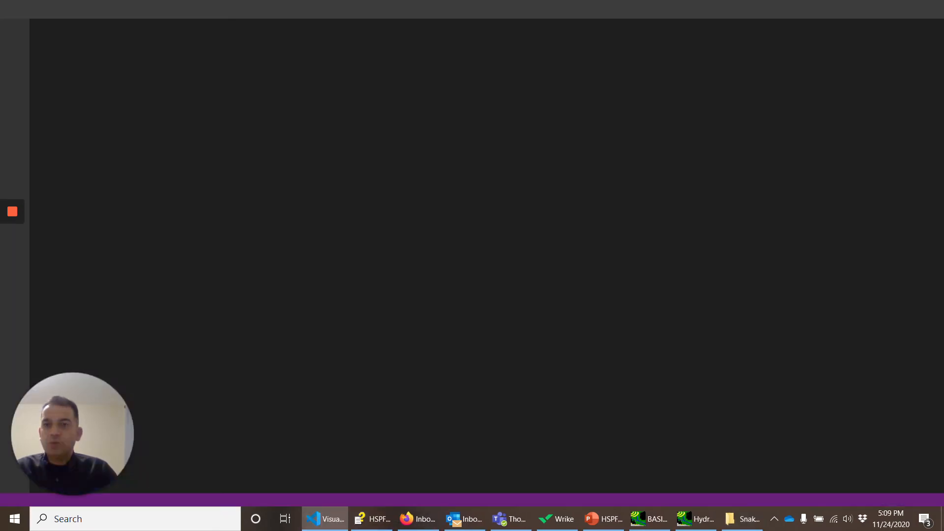
Look over the Snake_WQ.uci GLOBAL, FILES and OPN SEQUENCE blocks.
click(324, 518)
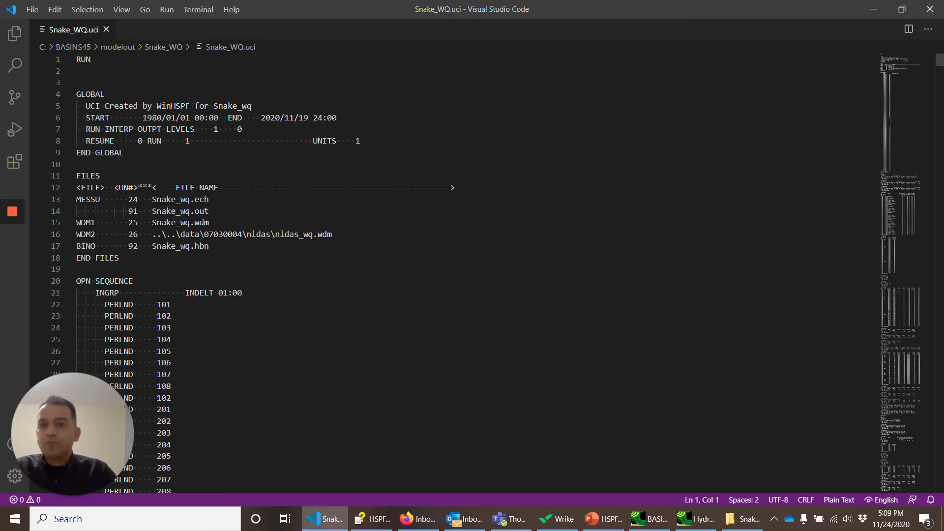
scroll(down, 3)
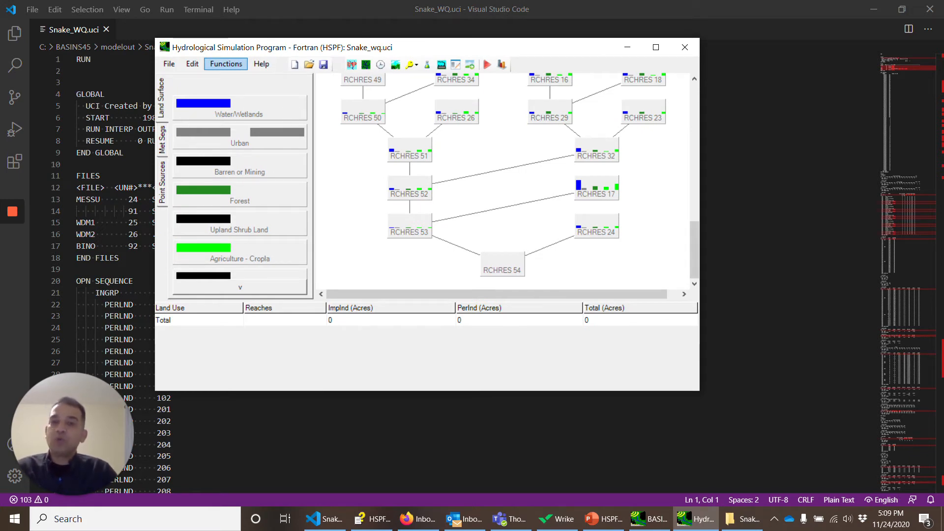
Select all pollutants in Pollutant Selection, deselect METALS, and confirm.
click(225, 64)
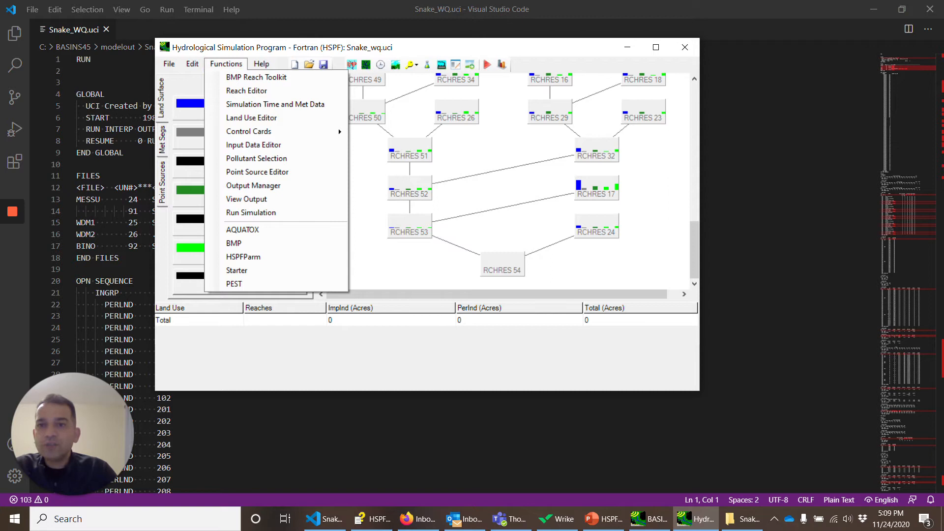
click(256, 158)
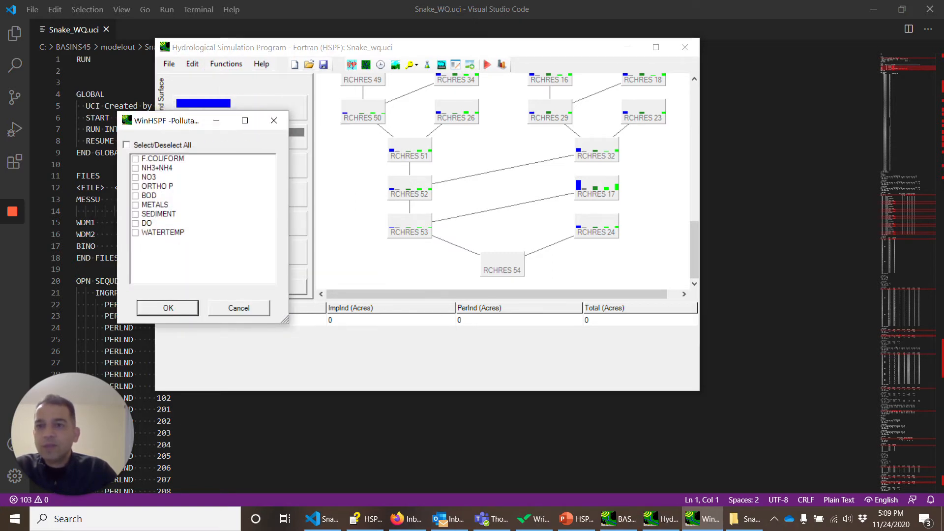
click(127, 144)
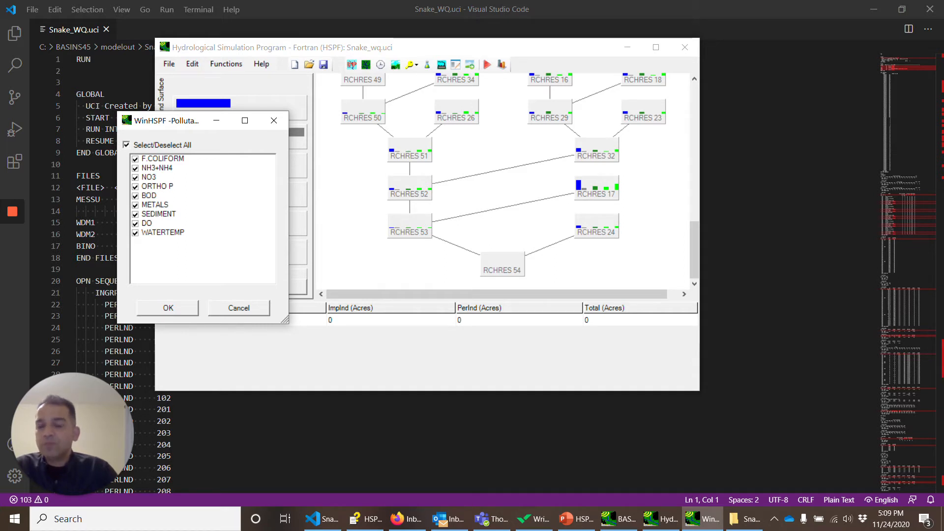
click(154, 204)
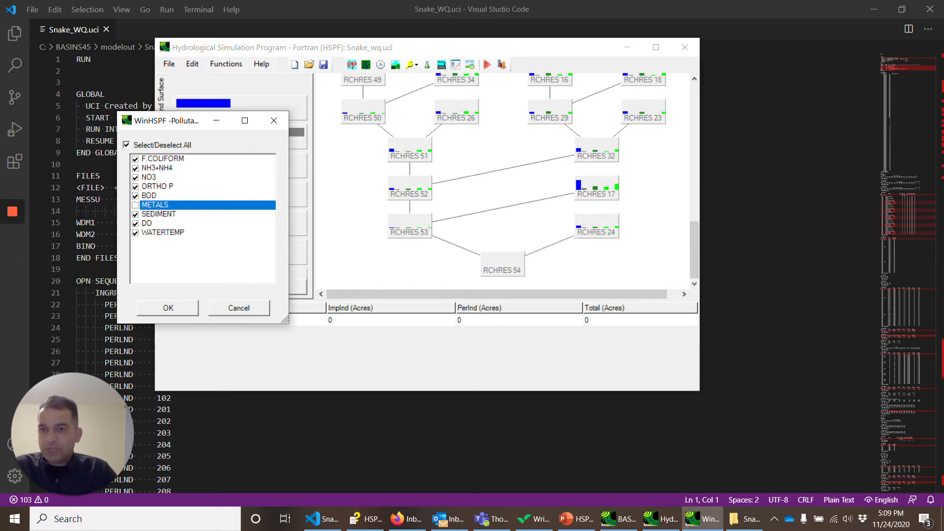
click(169, 307)
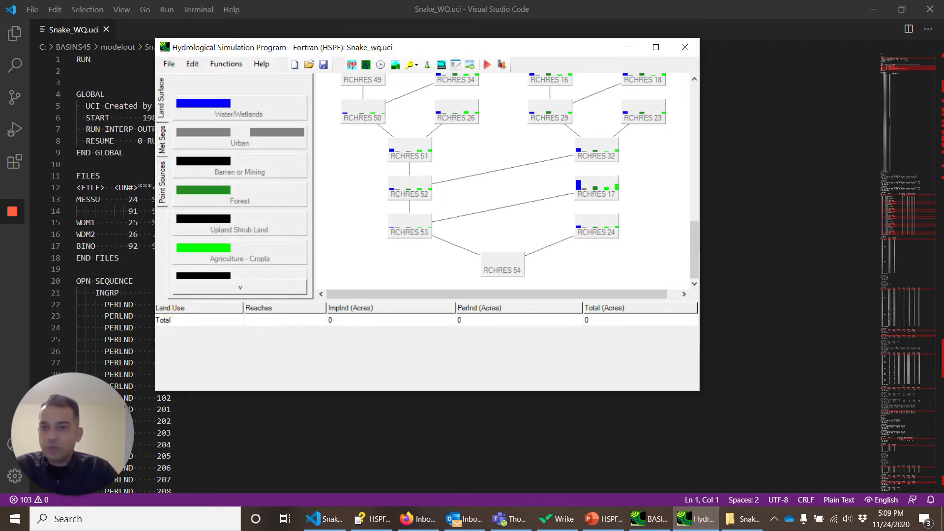
click(226, 63)
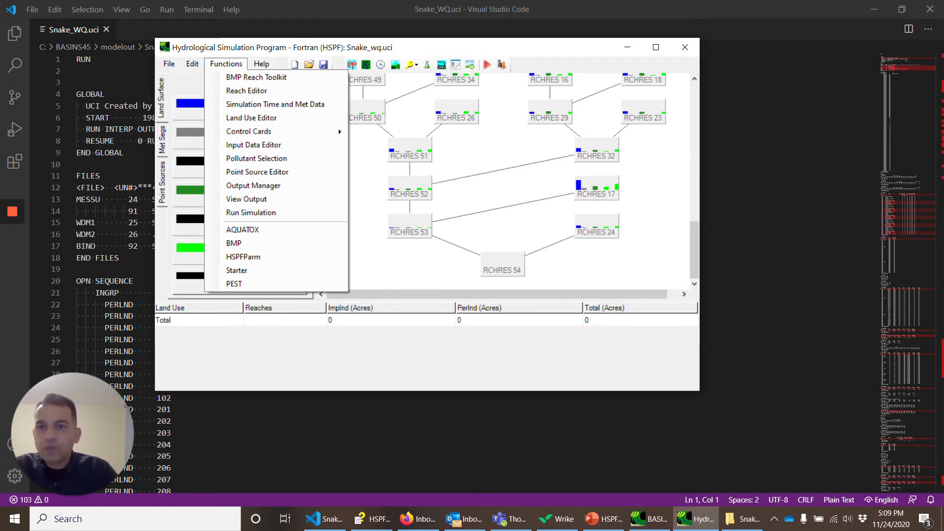
mouse_move(251, 117)
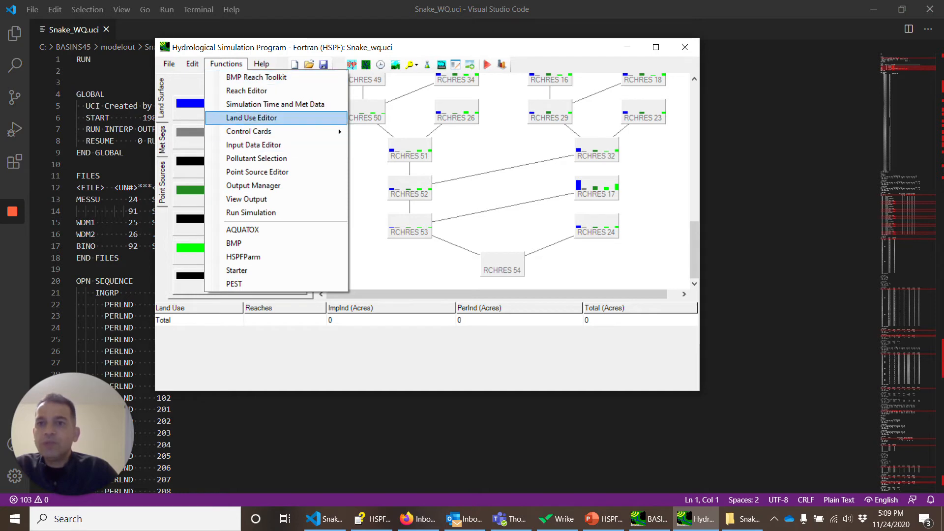
mouse_move(275, 104)
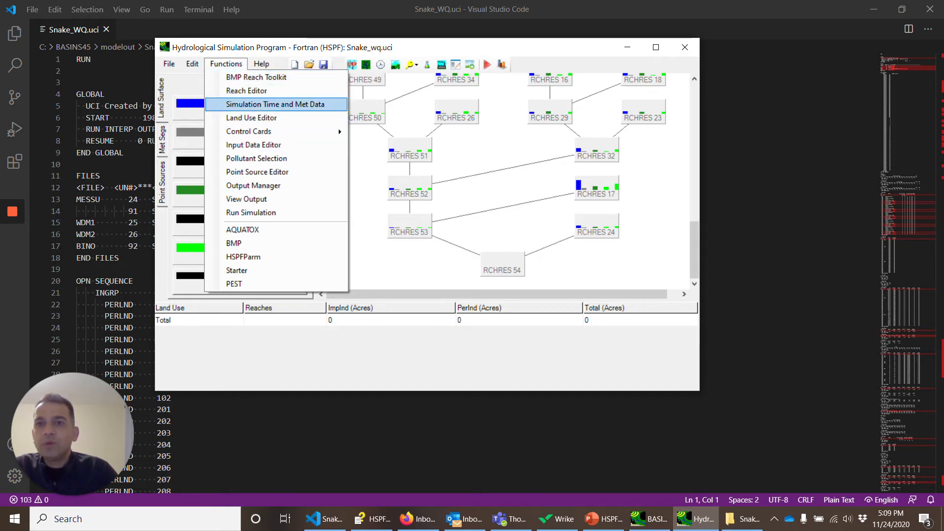
Set the simulation start year to 2015 and end to month 12 of 2019.
click(275, 104)
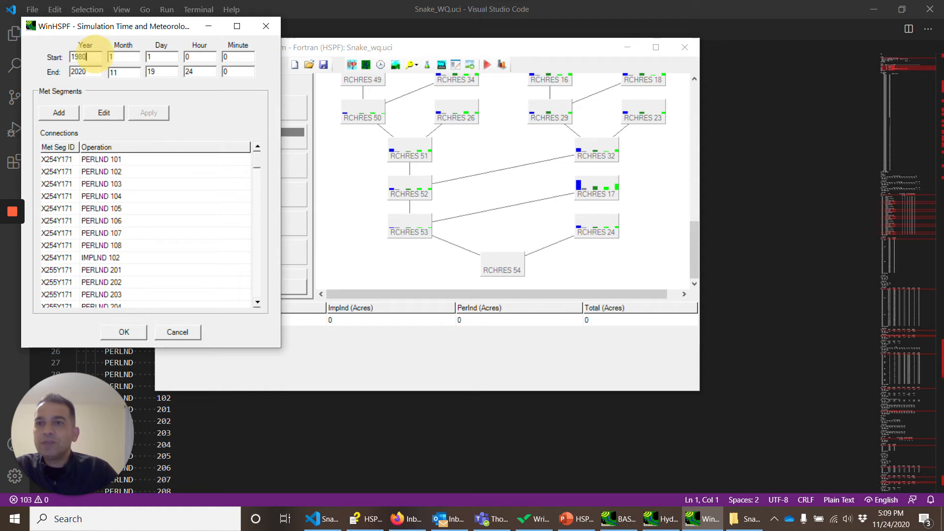
triple_click(83, 57)
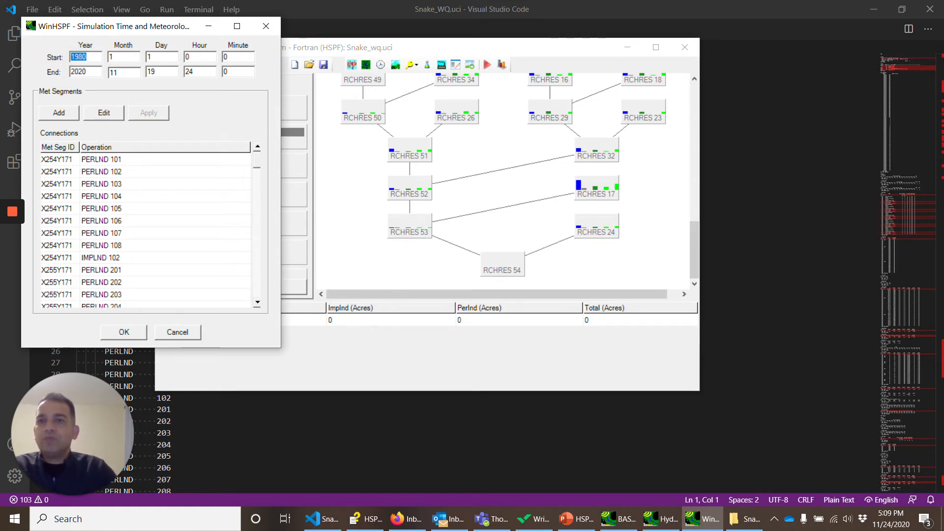
text(2015)
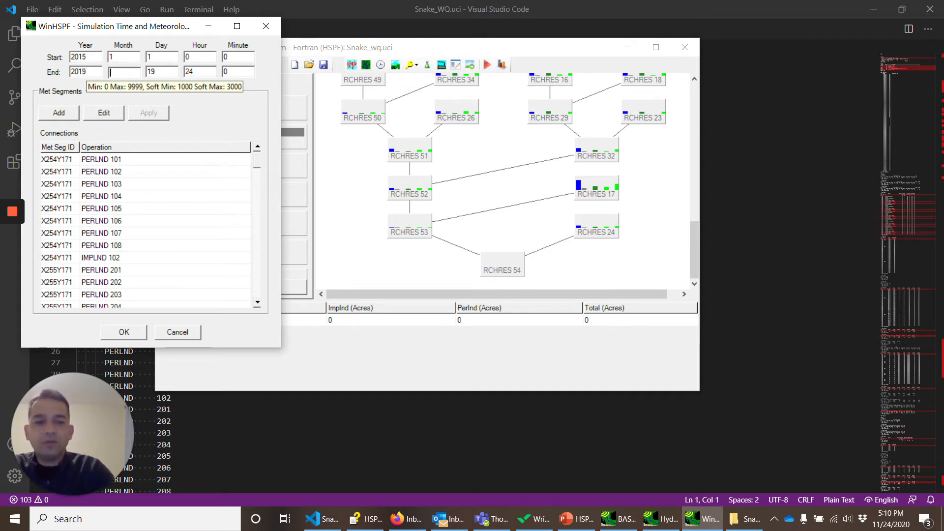
text(12)
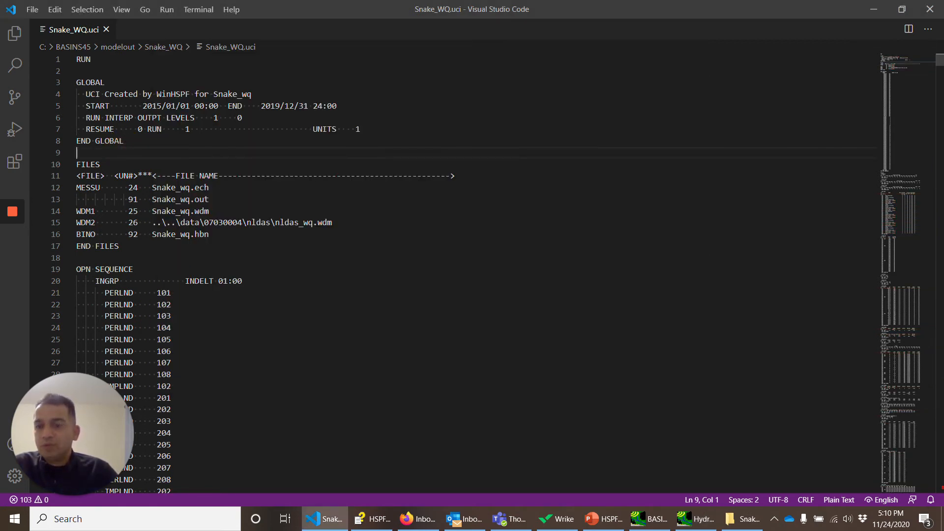
Check the 2015–2019 run dates and PERLND ACTIVITY block, then return to WinHSPF.
scroll(down, 3)
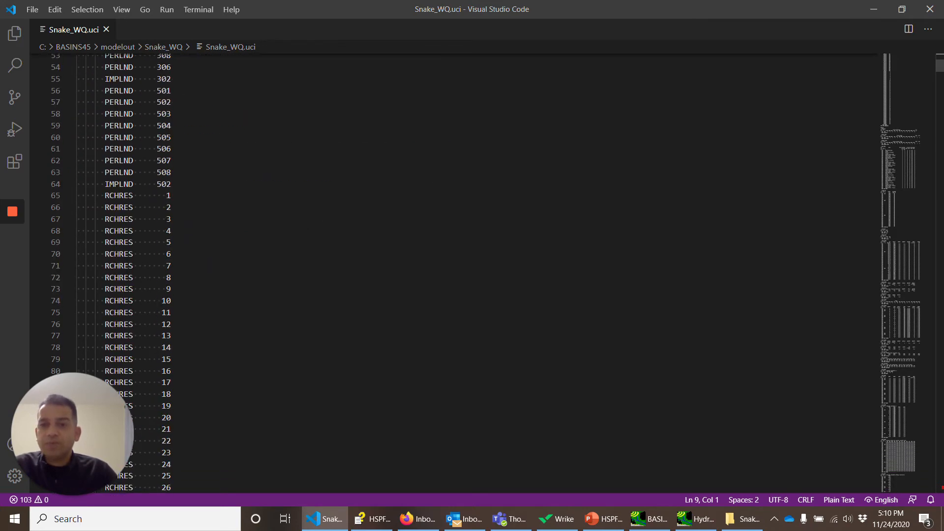
scroll(down, 3)
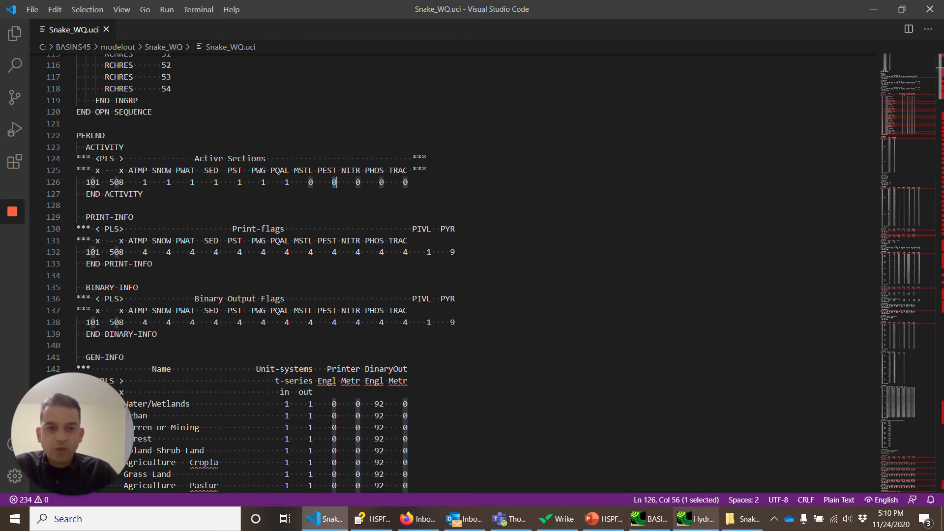
click(694, 518)
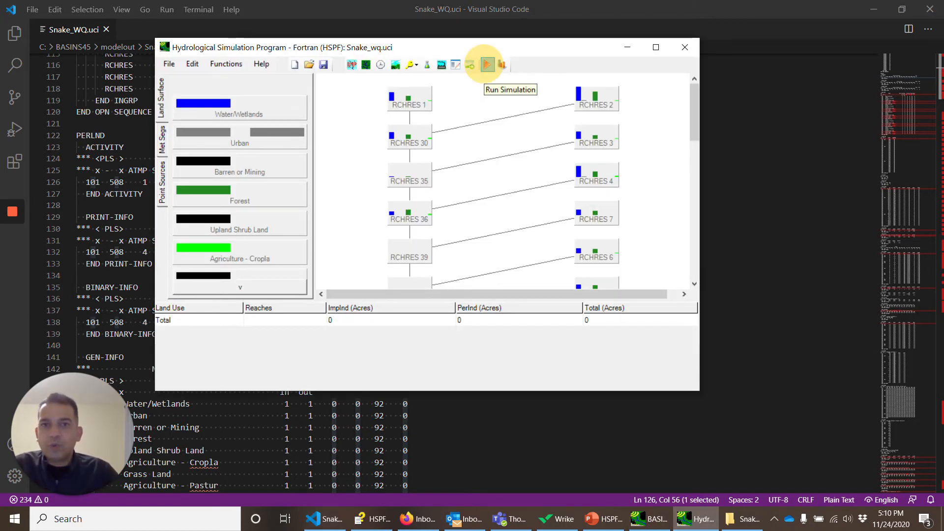
Run the Snake_wq simulation and check the refreshed output files in Snake_WQ.
click(486, 65)
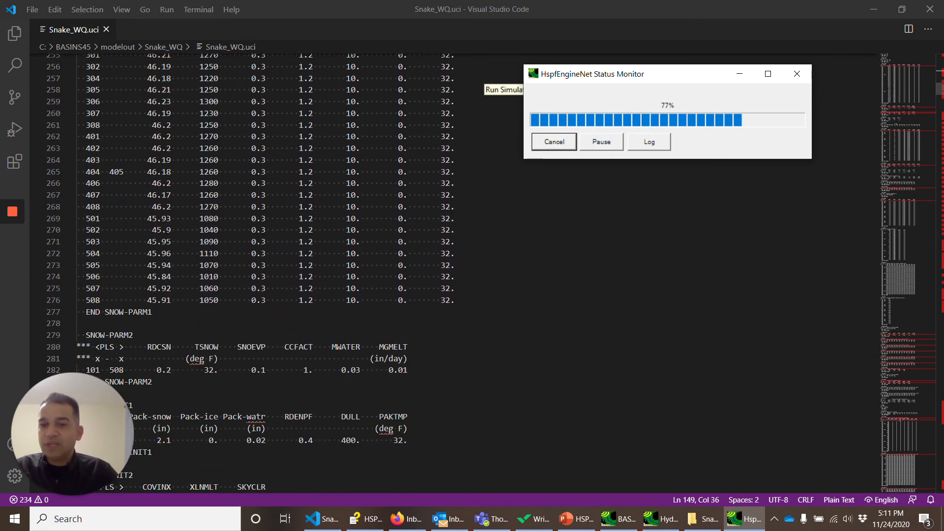
scroll(down, 3)
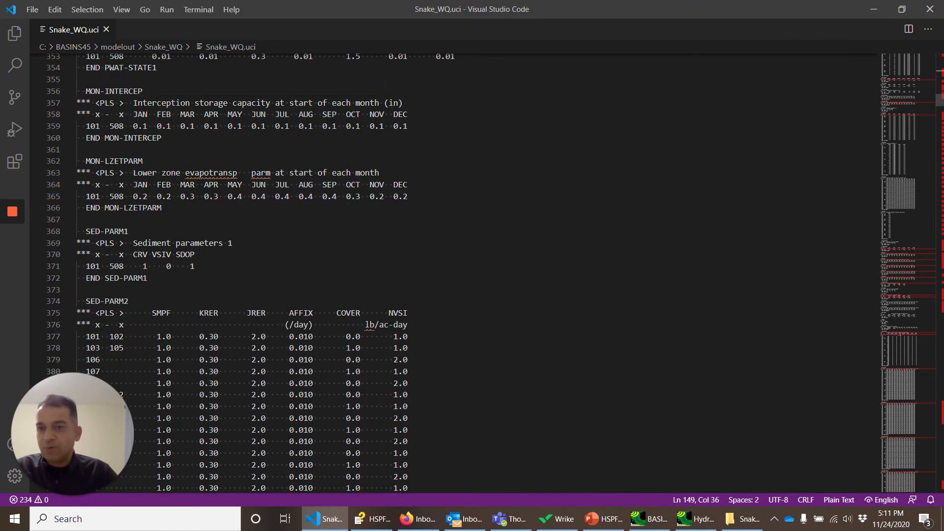
scroll(down, 3)
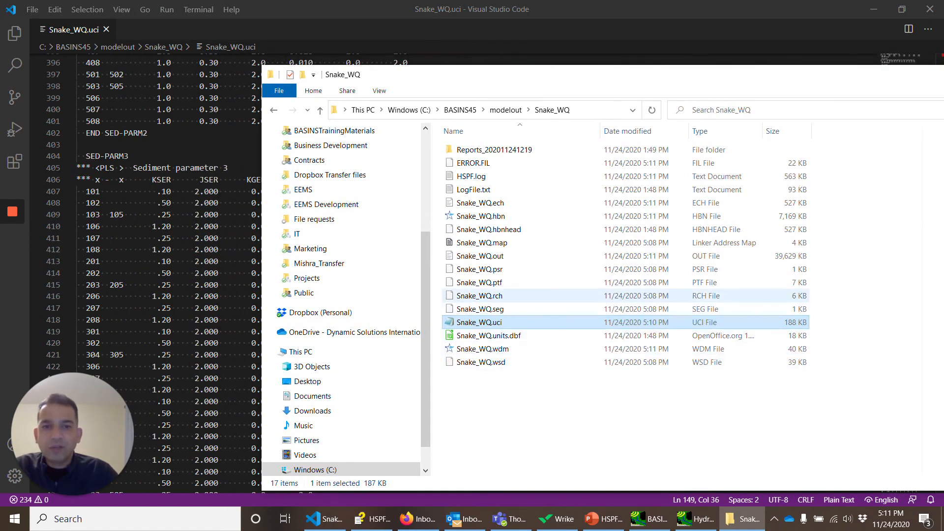
Review Snake_WQ.ech down to End of Job, highlighting the RCHRES 52 sand size fraction warning.
click(483, 203)
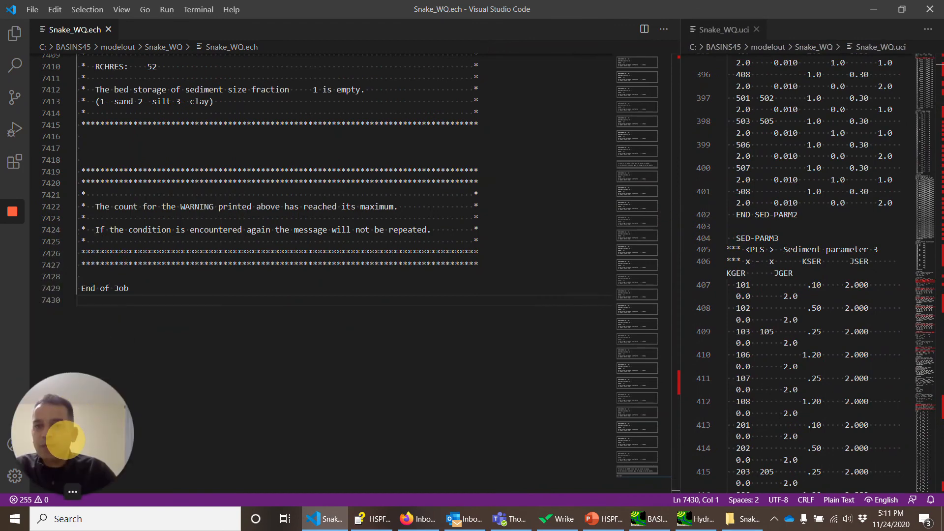
scroll(down, 3)
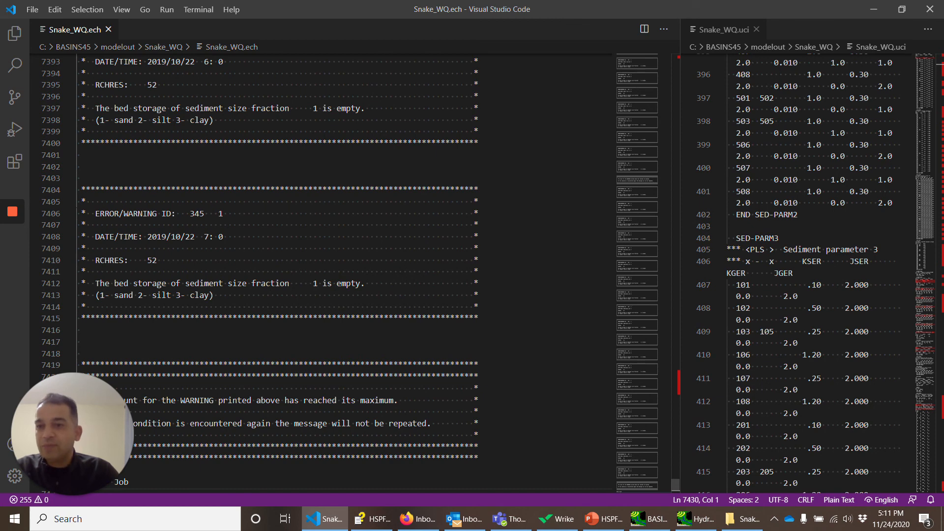
drag(95, 295, 145, 295)
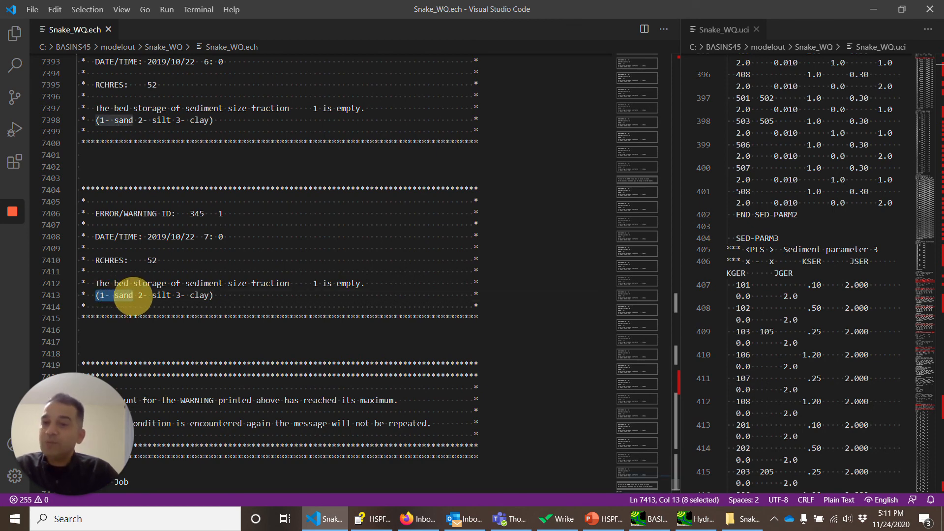